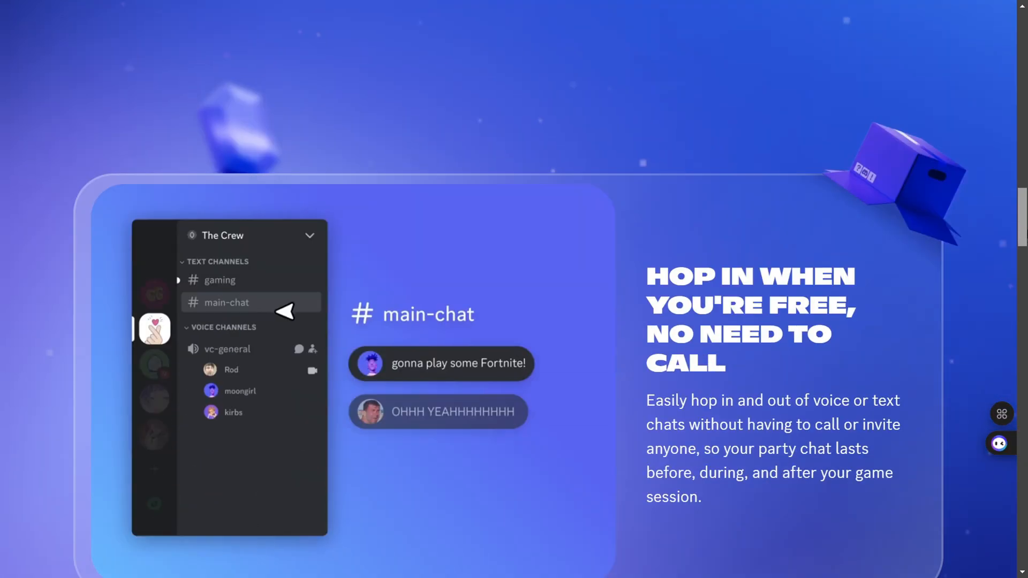
# - Reach the ChatGPT Bot's listing page showing its status, library and invite option
pyautogui.scroll(-3)
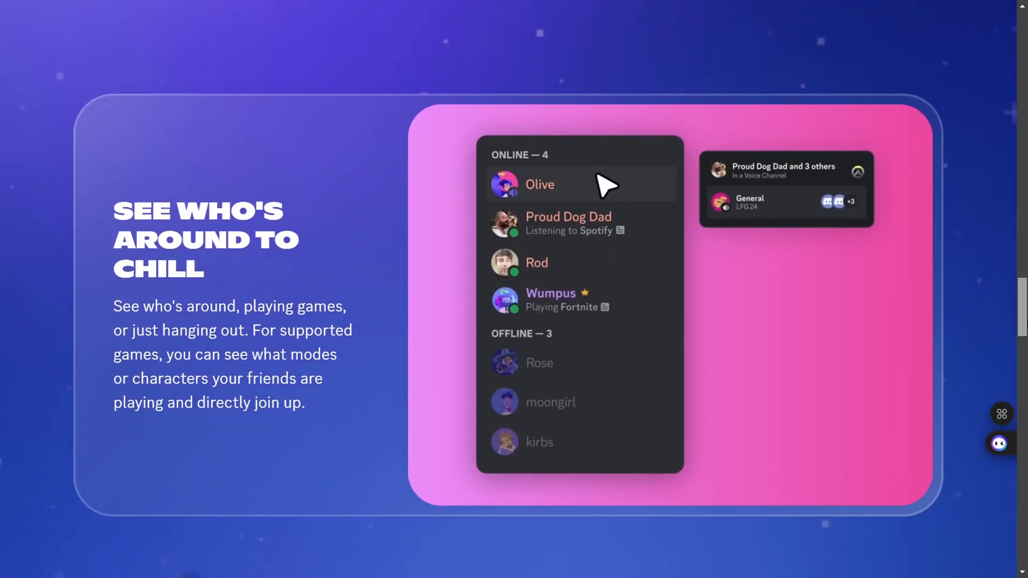
pyautogui.scroll(-3)
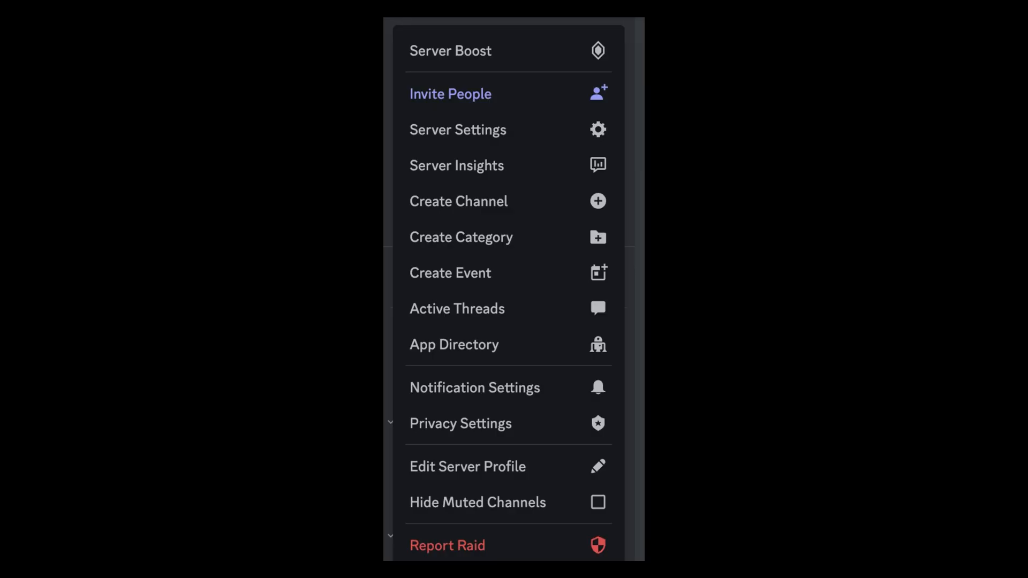
pyautogui.click(457, 130)
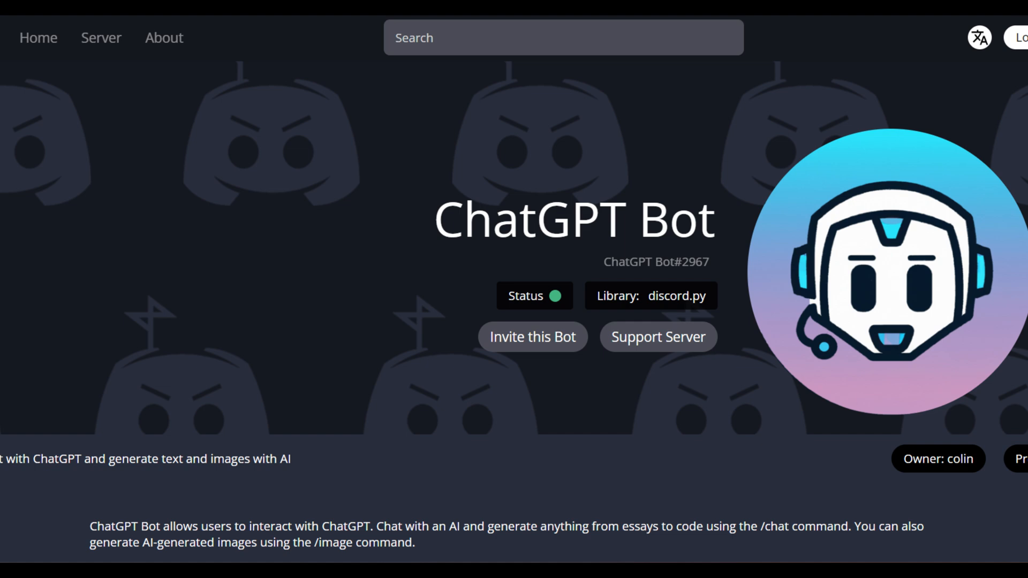
# - Invite the ChatGPT bot and choose Collabnix as the server to add it to
pyautogui.click(532, 337)
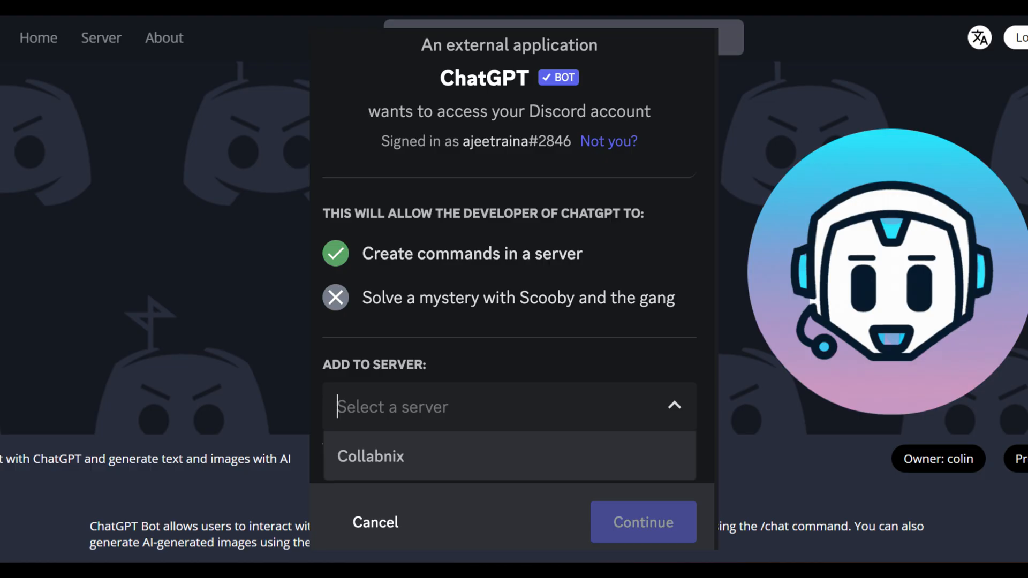
pyautogui.click(375, 523)
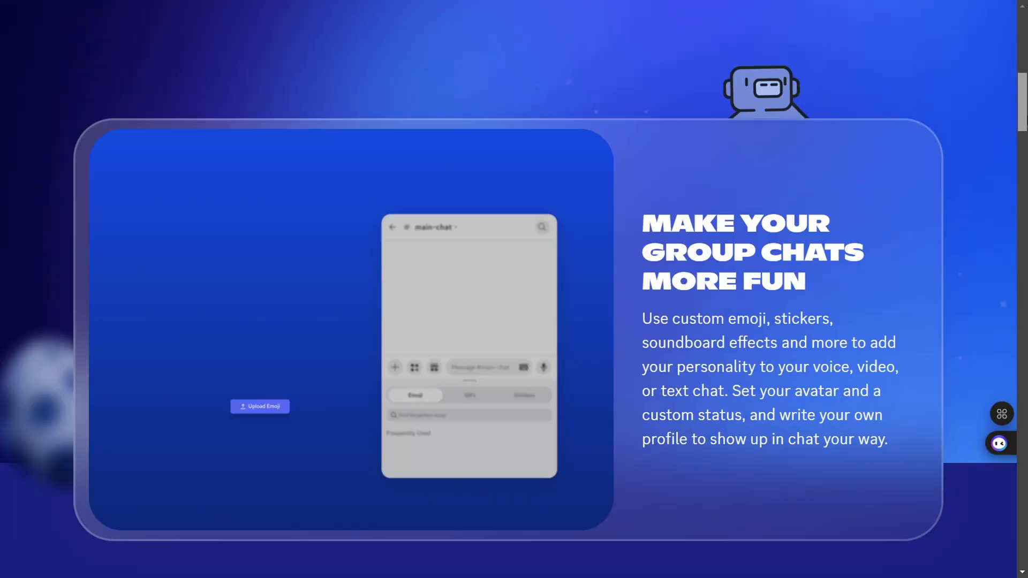
pyautogui.scroll(-3)
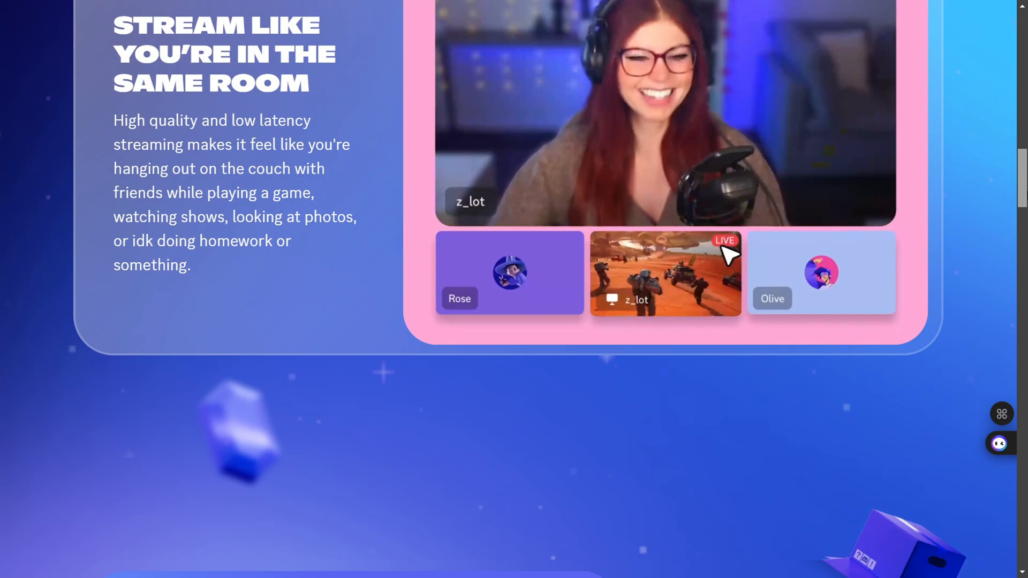
pyautogui.scroll(-3)
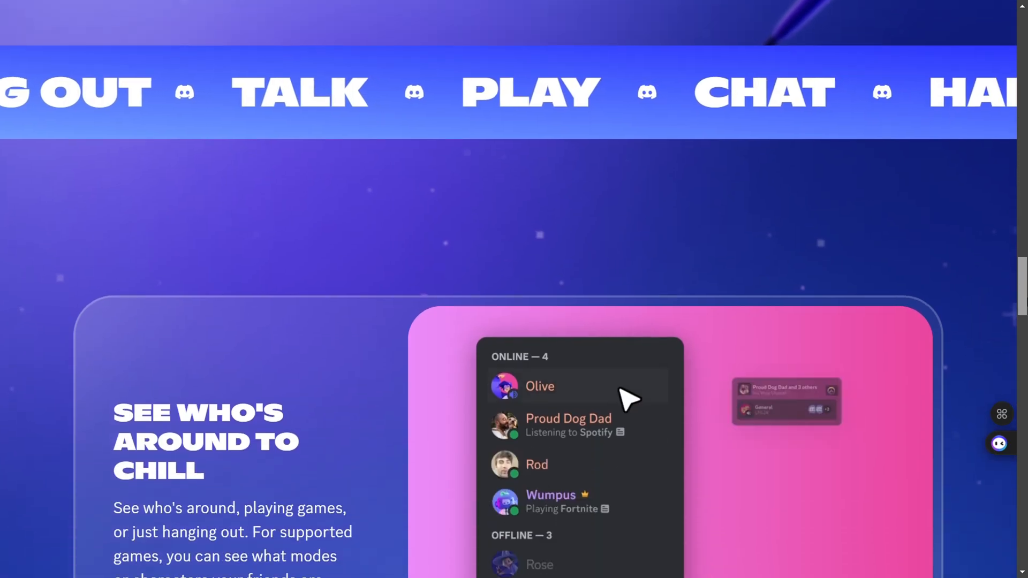
pyautogui.scroll(-3)
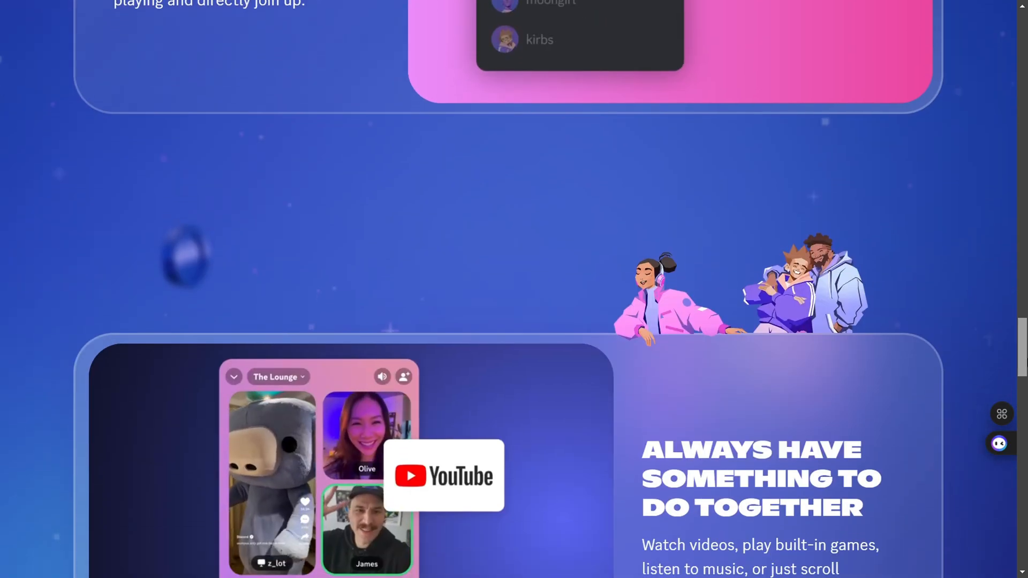
pyautogui.scroll(-3)
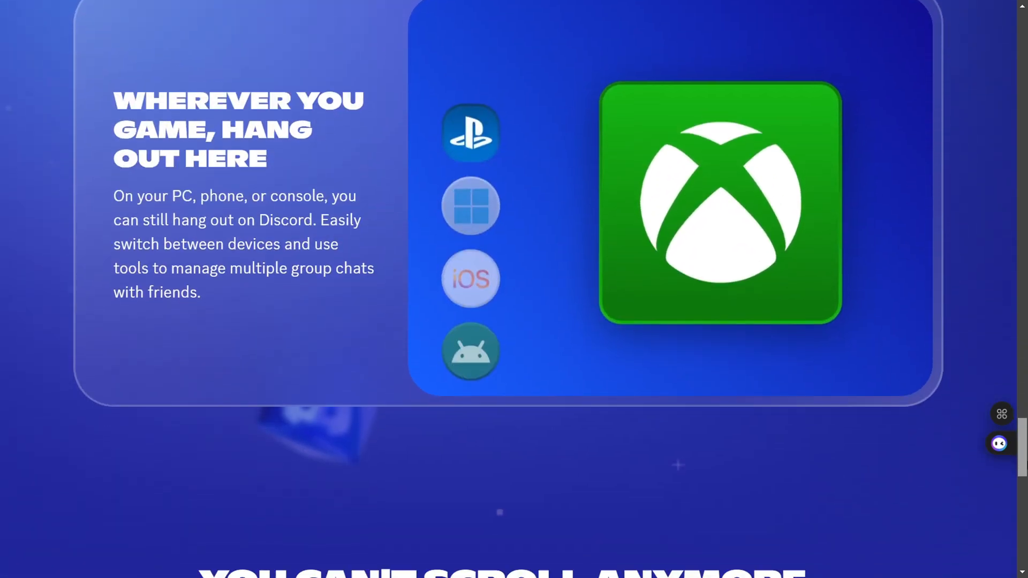
pyautogui.scroll(-3)
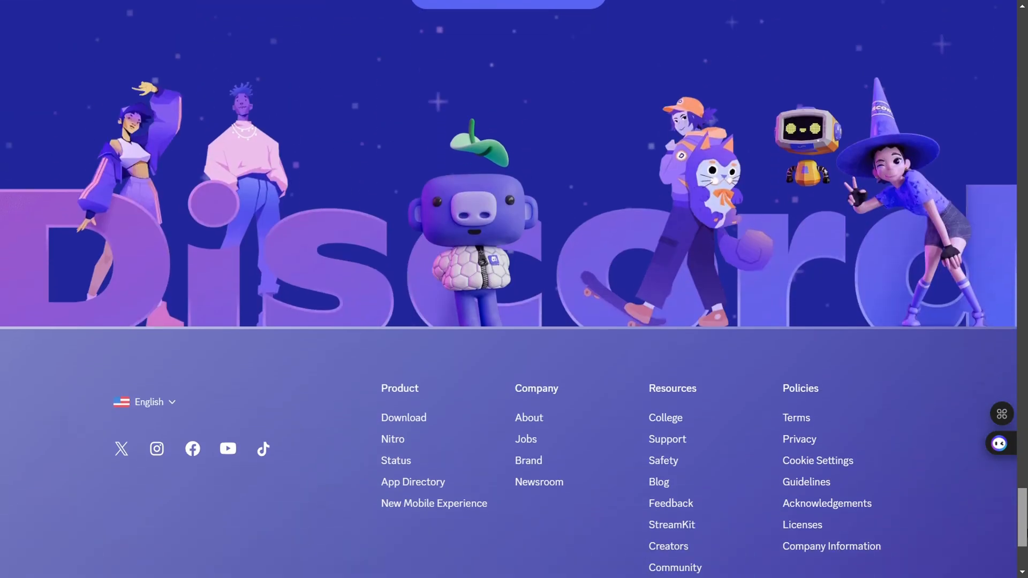
pyautogui.scroll(3)
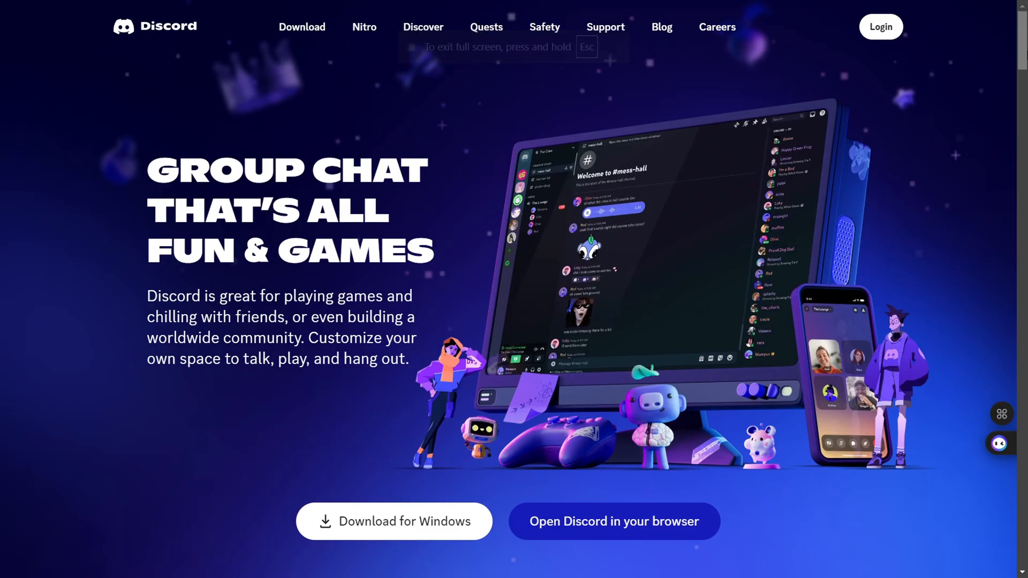